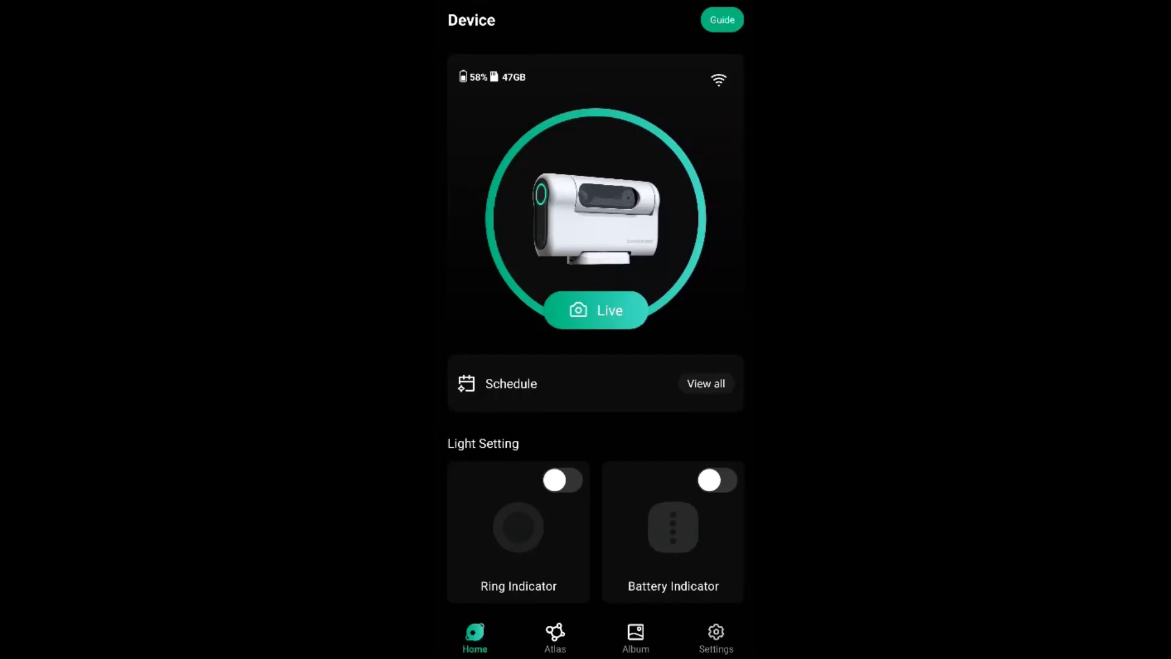
# Step: Reach the Tele Dark Frame library listing the 10s/60/4K, 15s/60/4K and 15s/80/4K sets
pyautogui.click(715, 636)
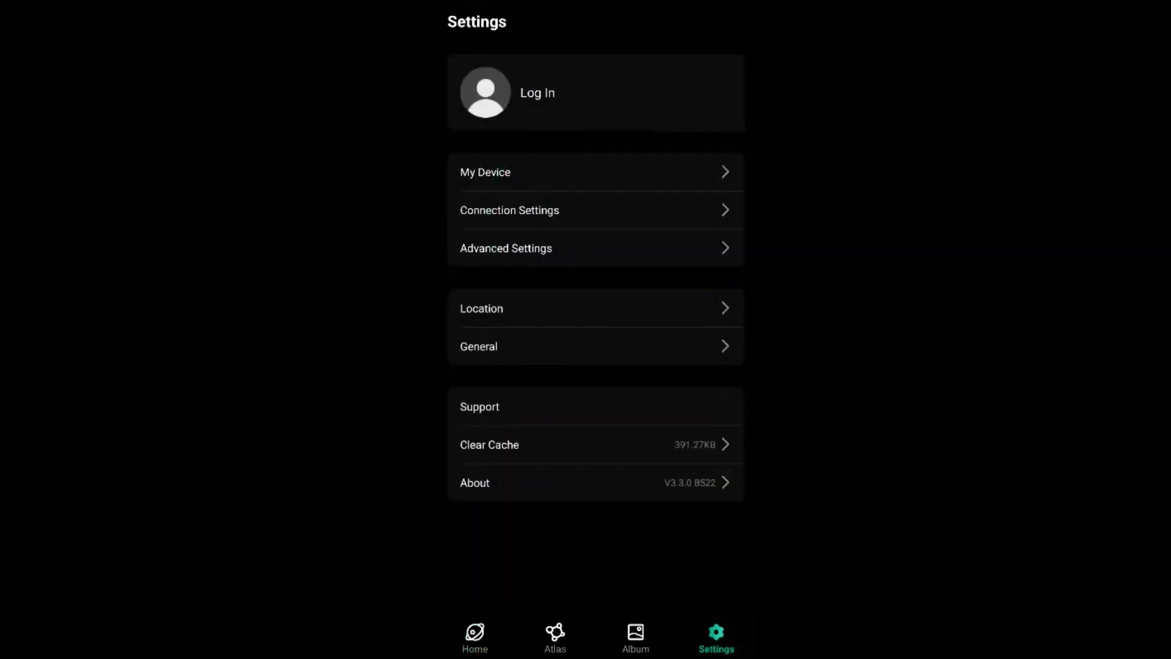
pyautogui.click(484, 172)
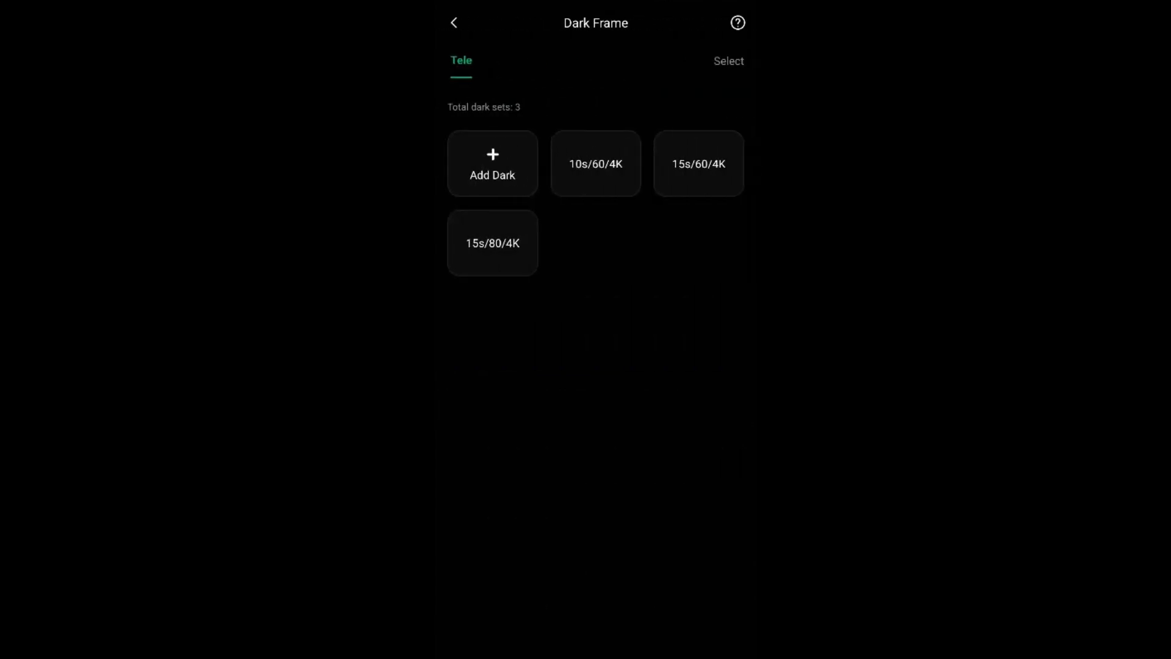
pyautogui.click(492, 163)
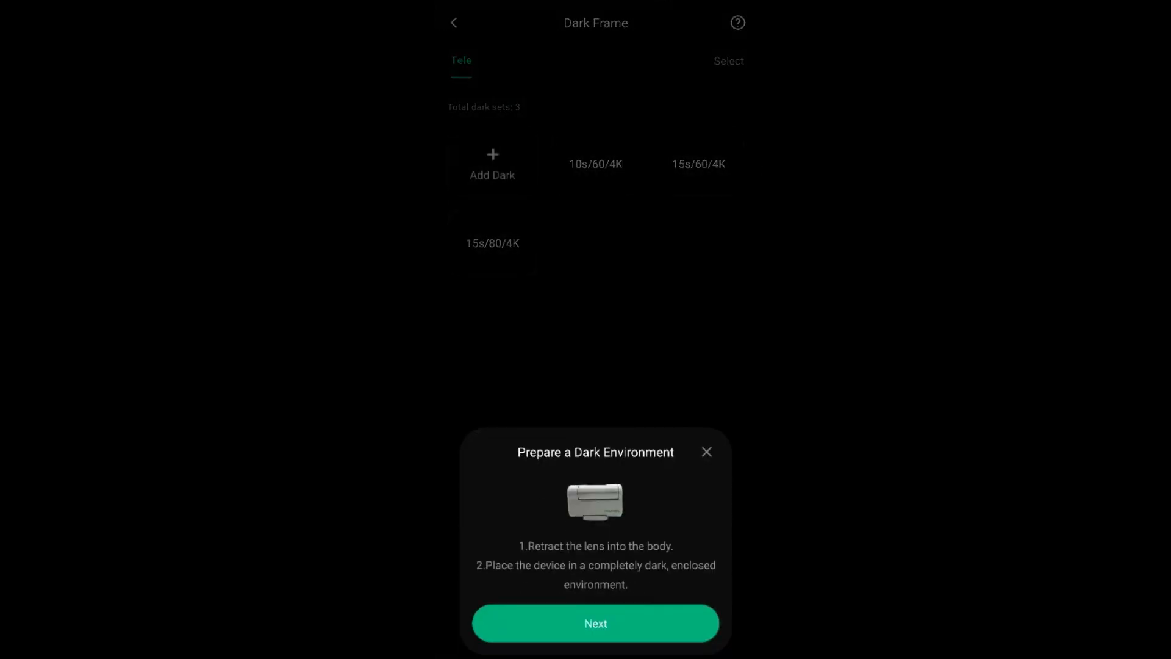
pyautogui.click(595, 624)
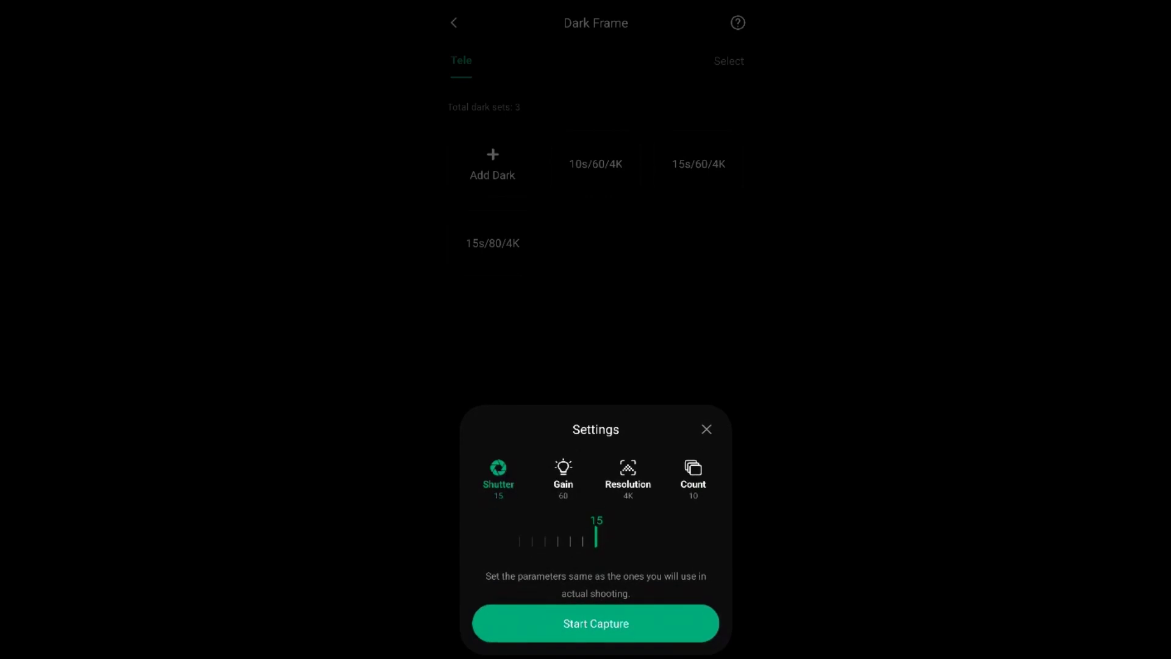
pyautogui.click(627, 476)
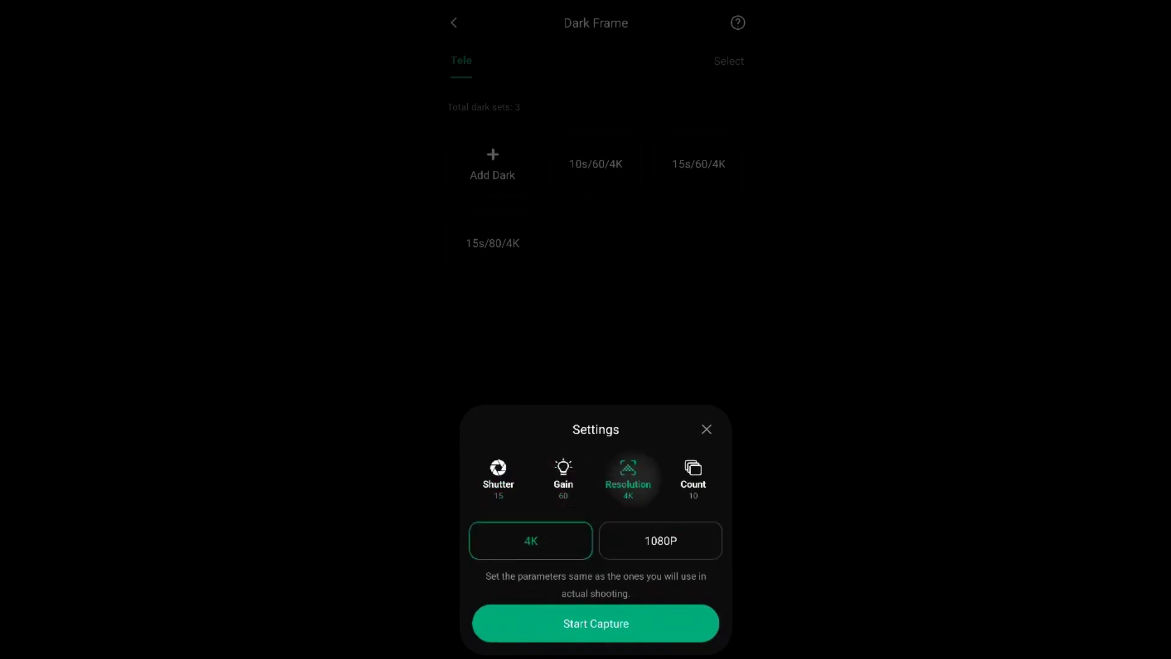
pyautogui.click(690, 478)
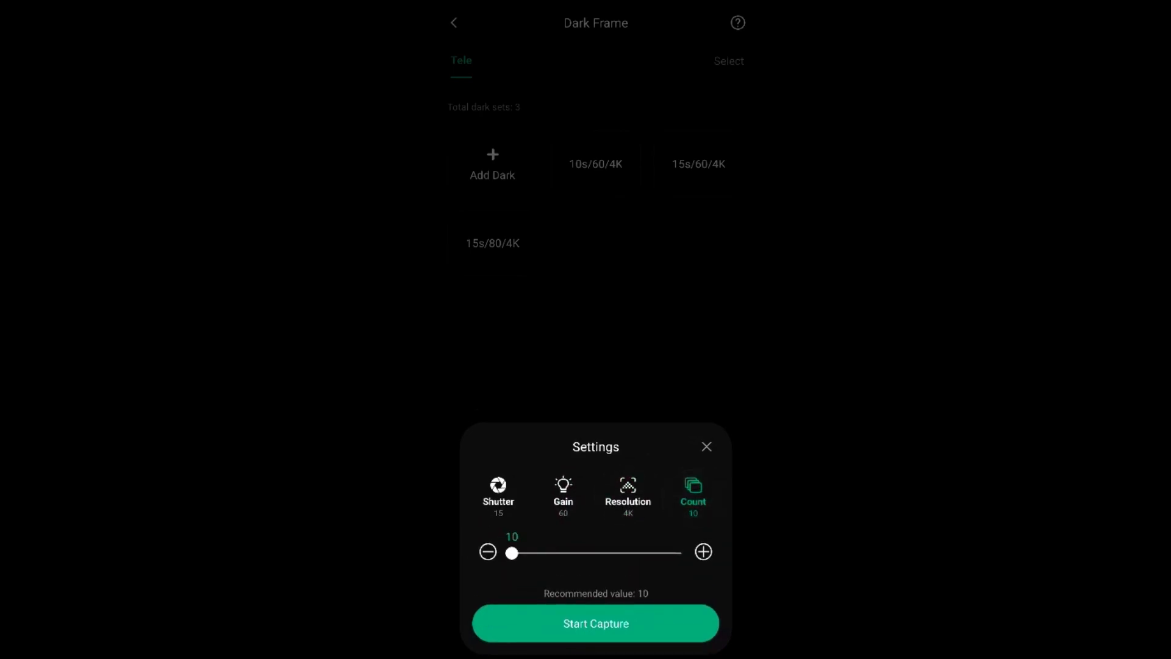
pyautogui.click(706, 447)
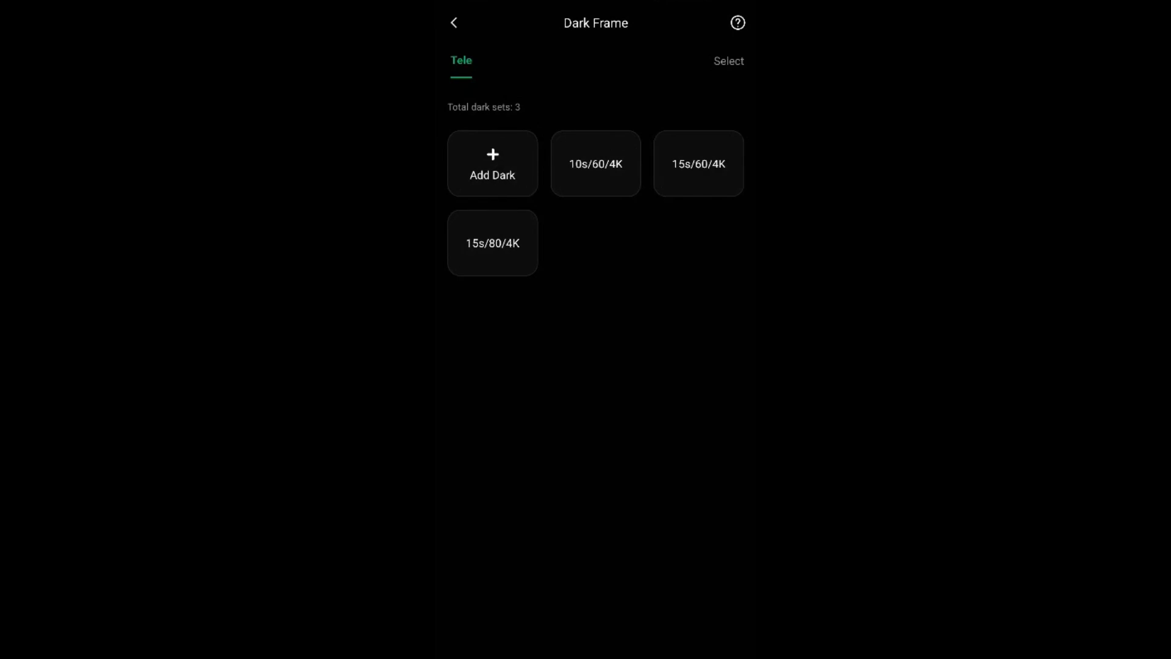
# Step: Review the DWARF 2 device info under My Device, then return to the Device home page
pyautogui.click(454, 22)
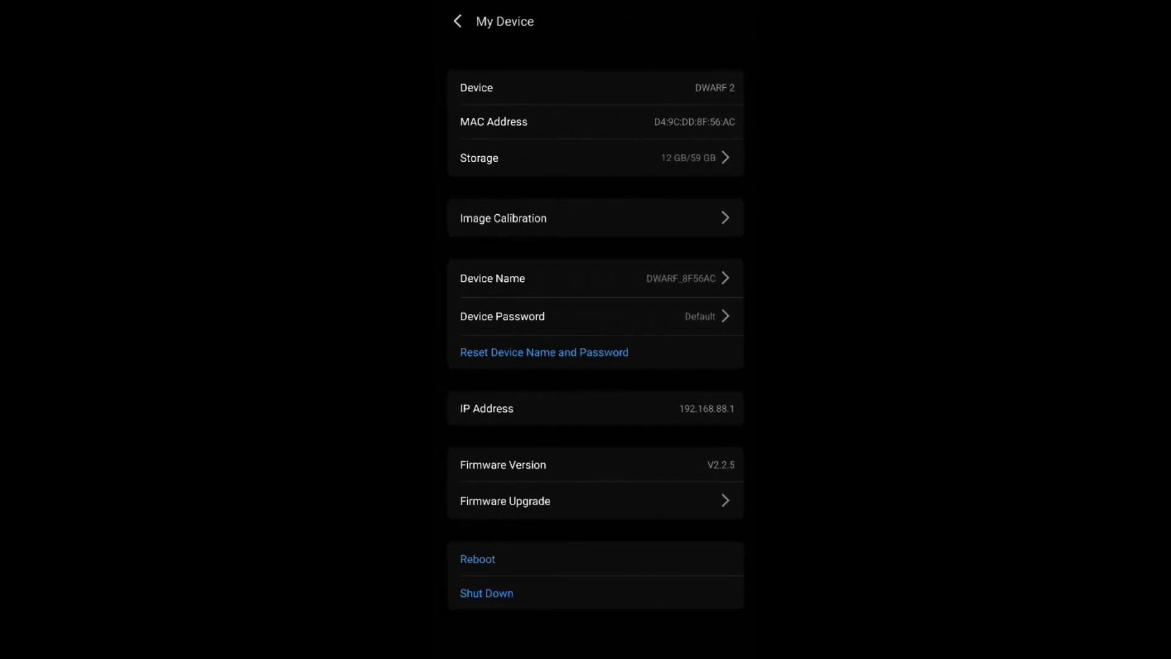
pyautogui.click(458, 21)
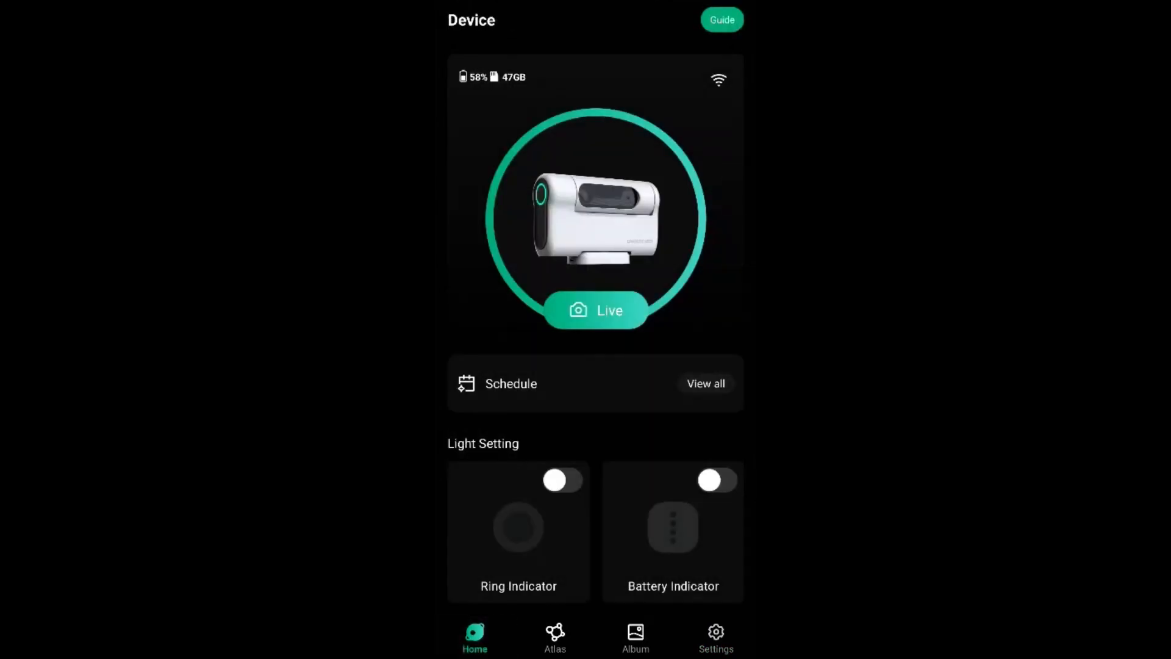
# Step: From the live view, quick-apply the 15s/60/4K dark set and reopen the Dark Frame library
pyautogui.click(596, 310)
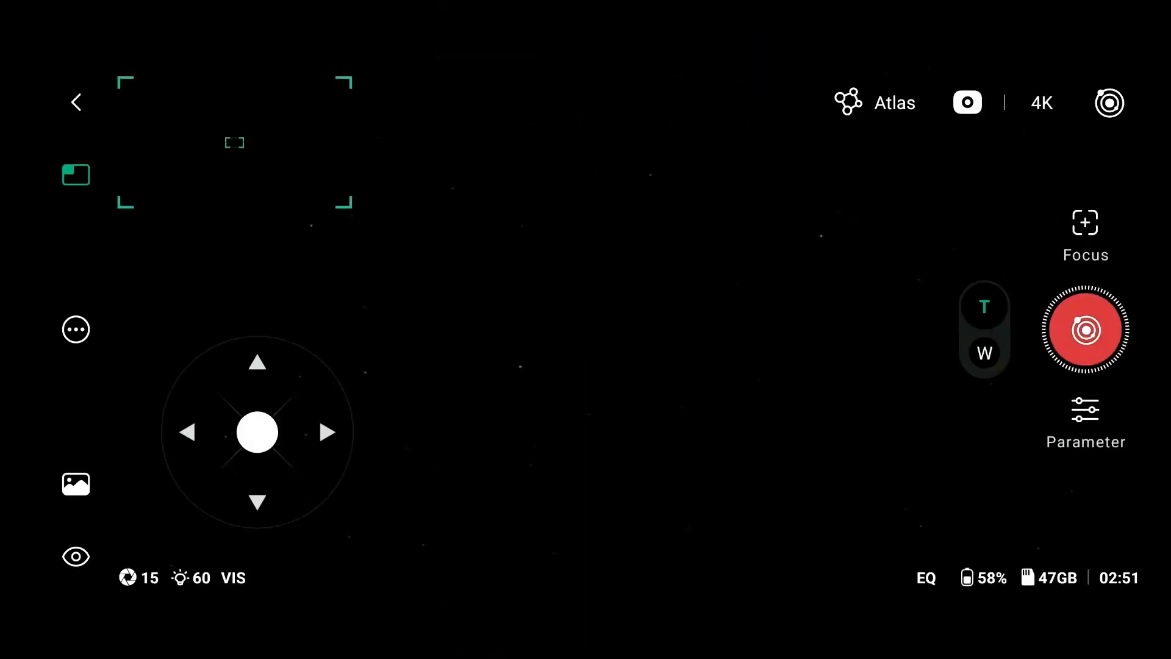
pyautogui.click(1085, 422)
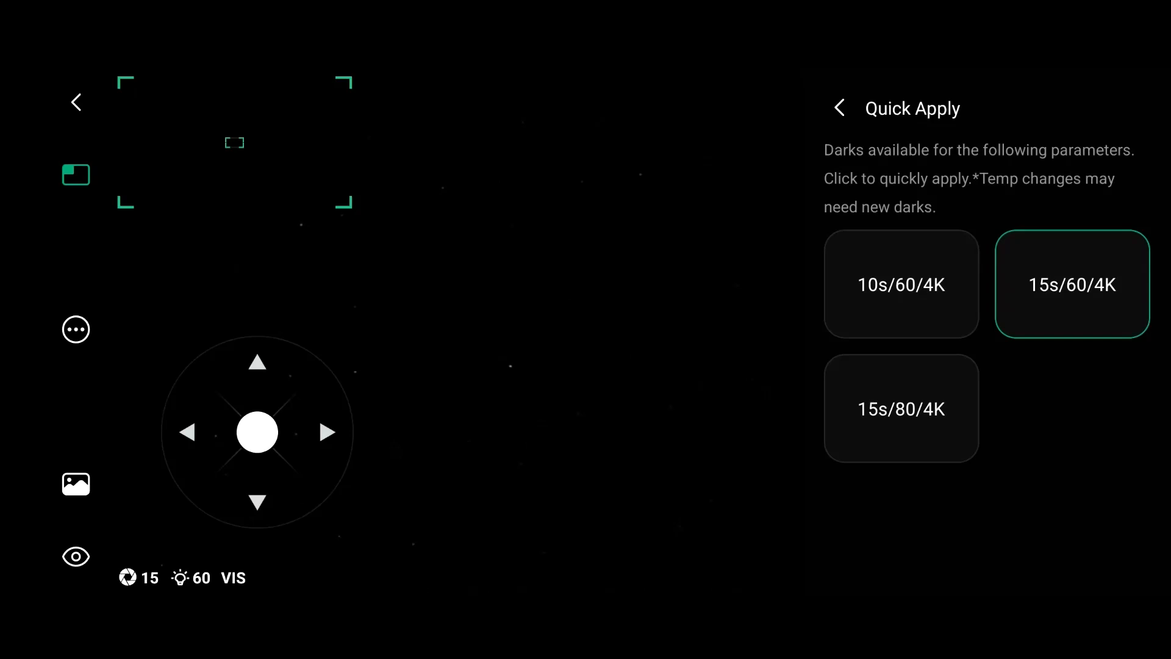
pyautogui.click(838, 108)
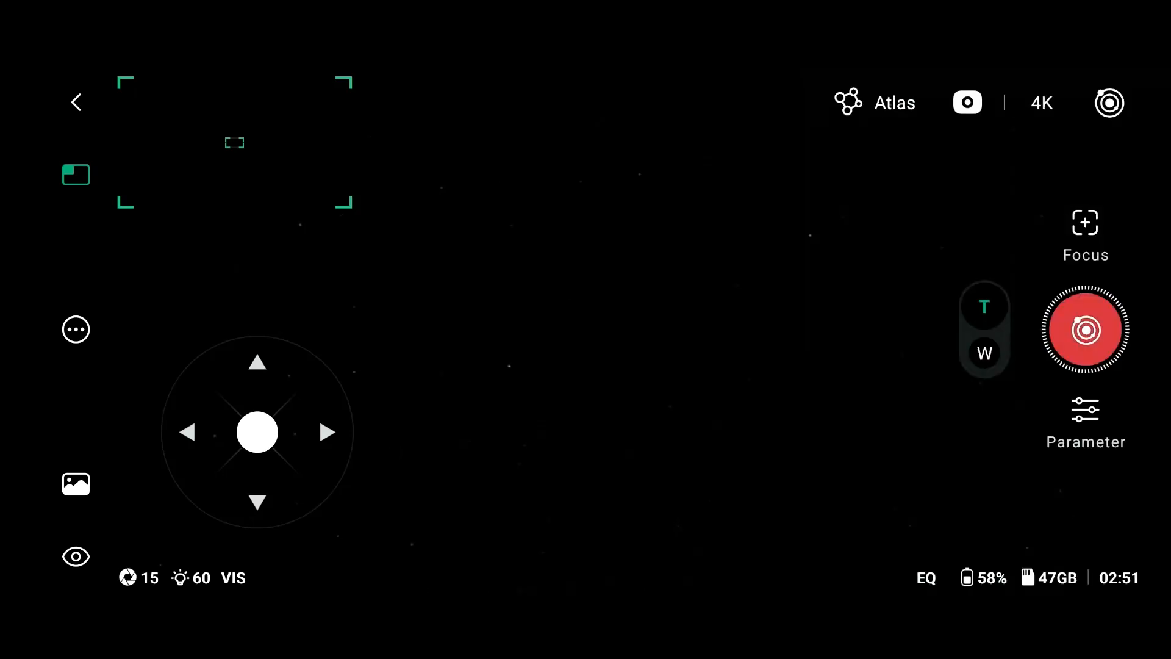
pyautogui.click(76, 175)
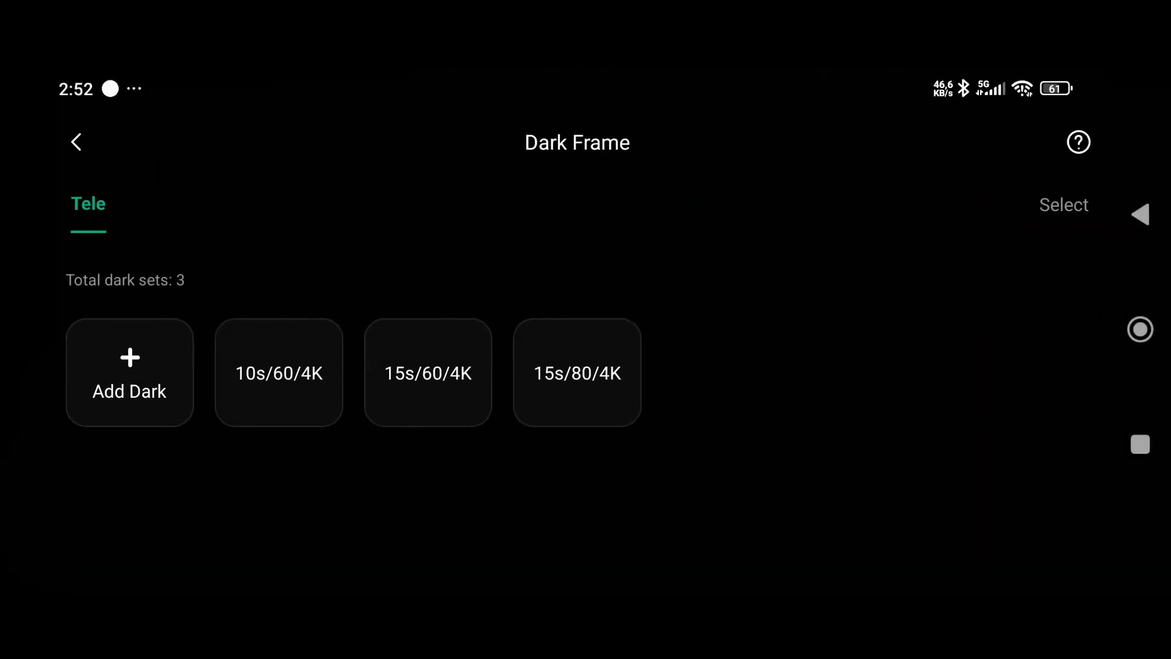
# Step: Return to the live view and bring up the capture Mode chooser
pyautogui.click(76, 142)
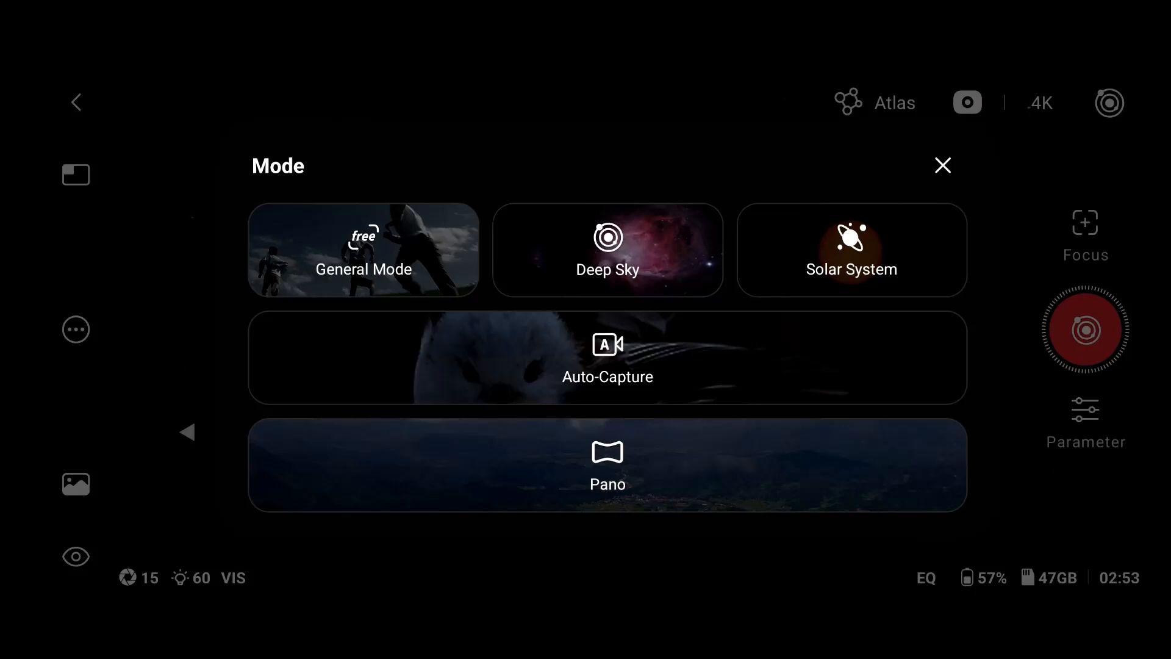
# Step: Dismiss the Mode chooser to get back to the live sky view
pyautogui.click(850, 249)
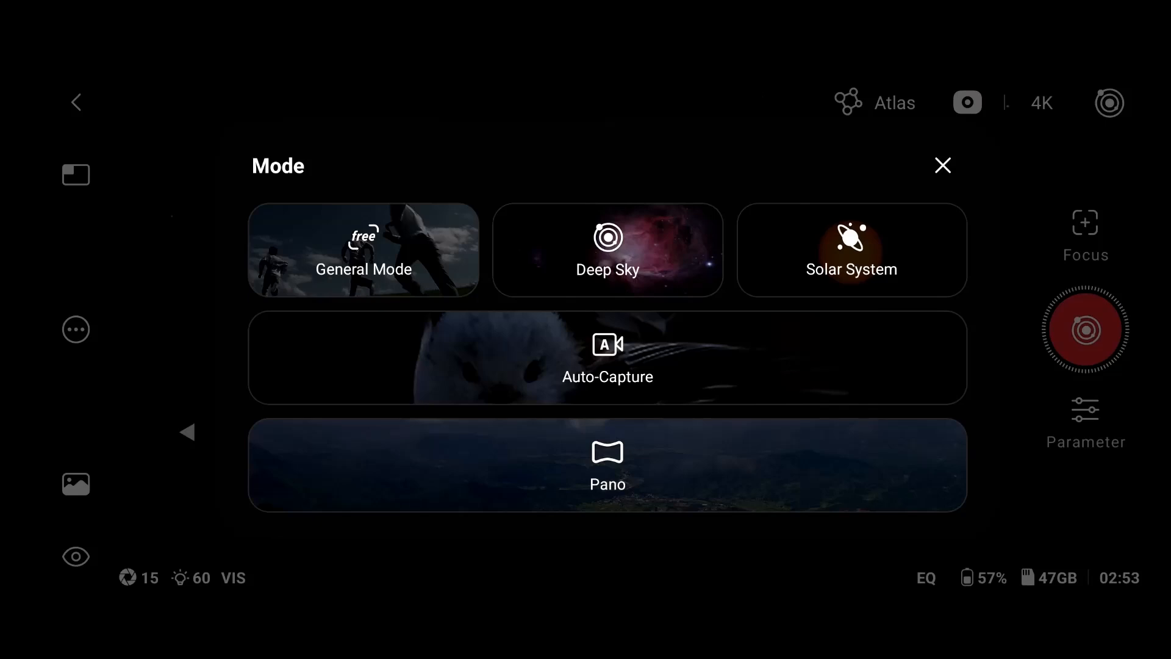
pyautogui.click(606, 249)
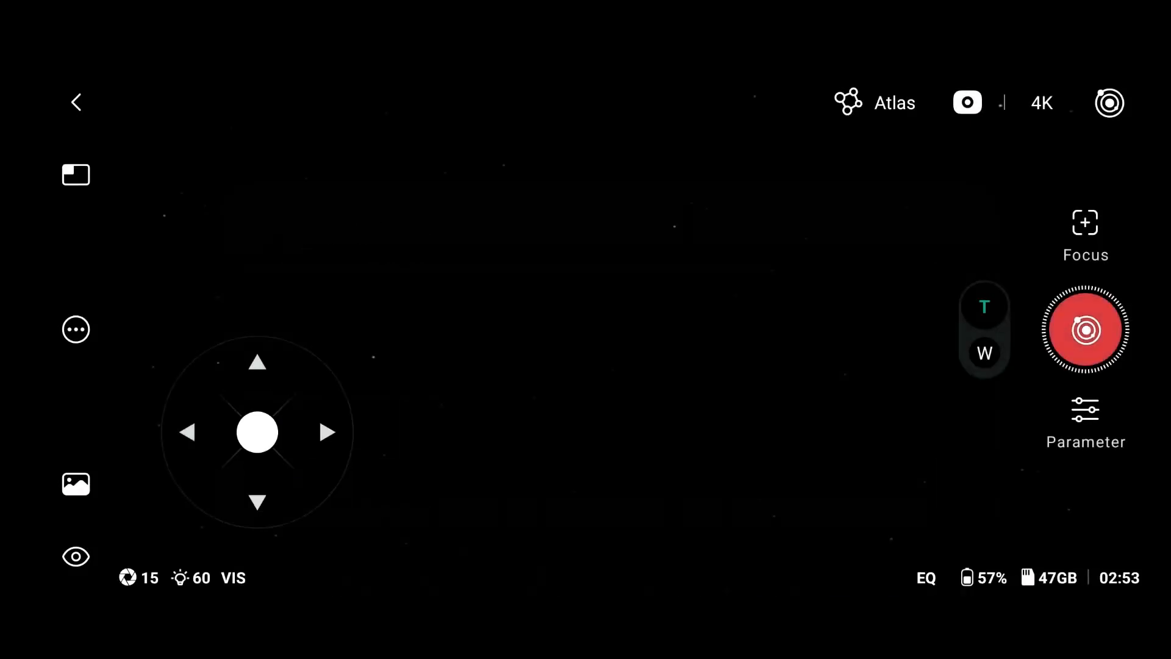
# Step: Show the Tele Filter choices VIS and Astro in the Parameter panel, VIS active
pyautogui.click(1086, 409)
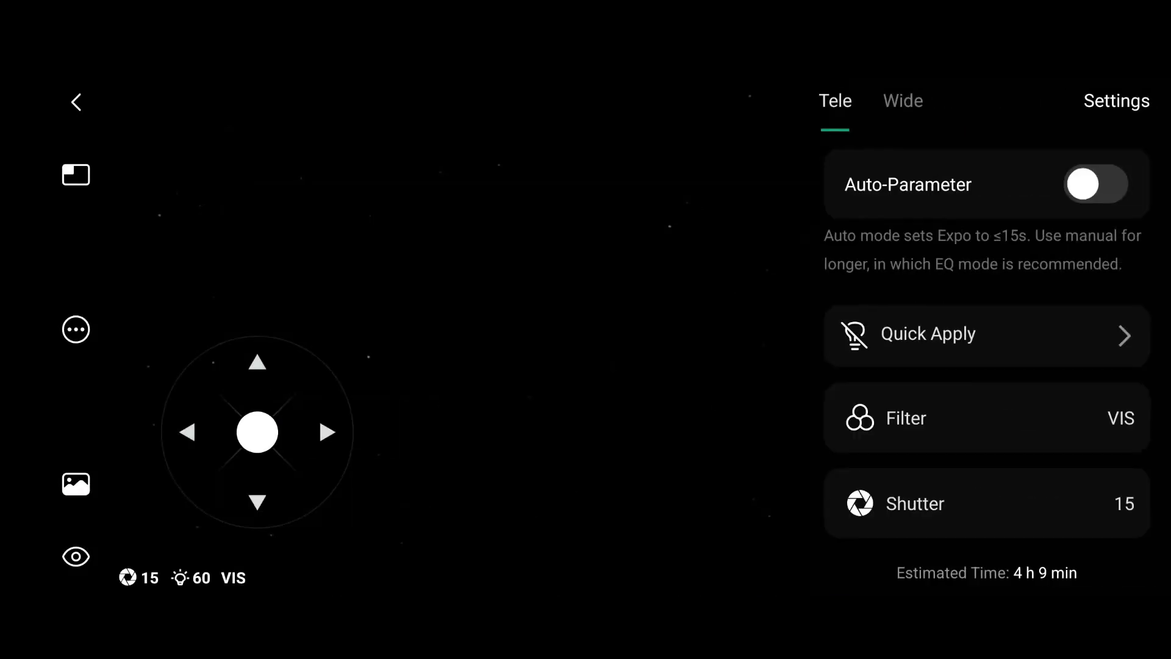
pyautogui.click(1096, 184)
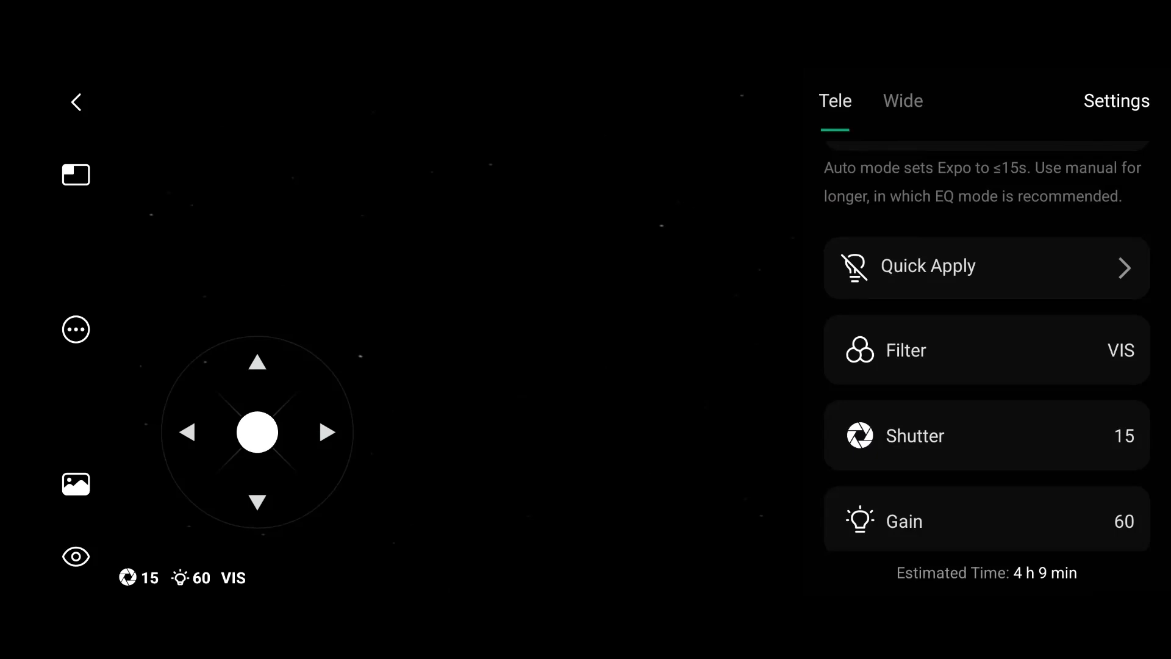
pyautogui.click(986, 350)
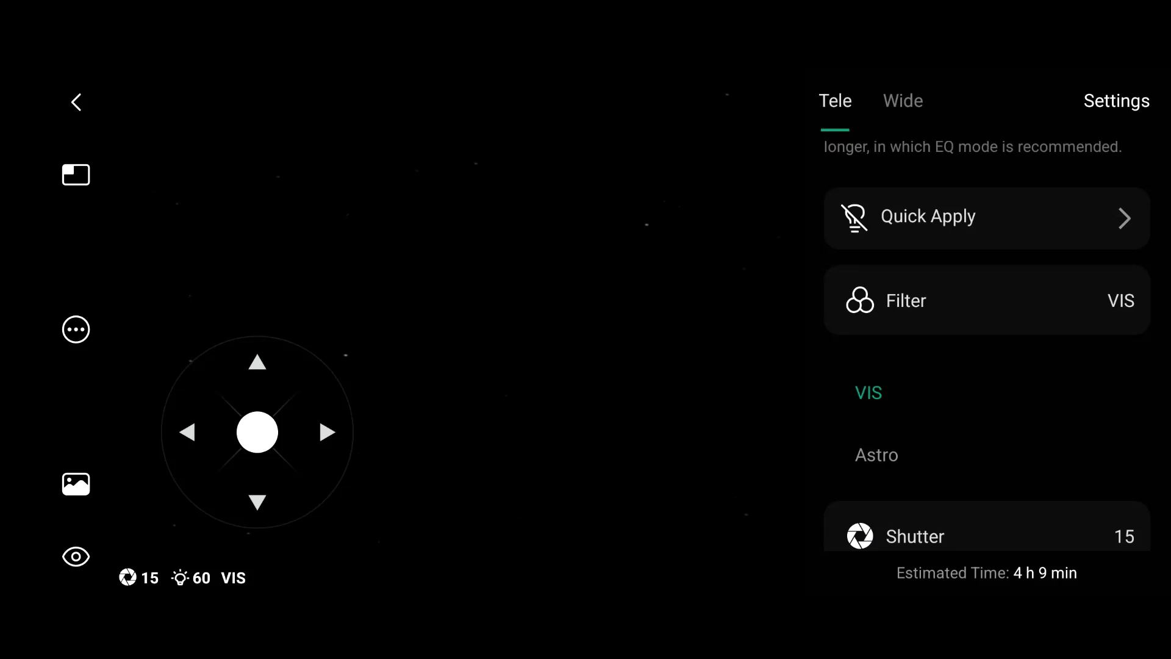
pyautogui.click(876, 455)
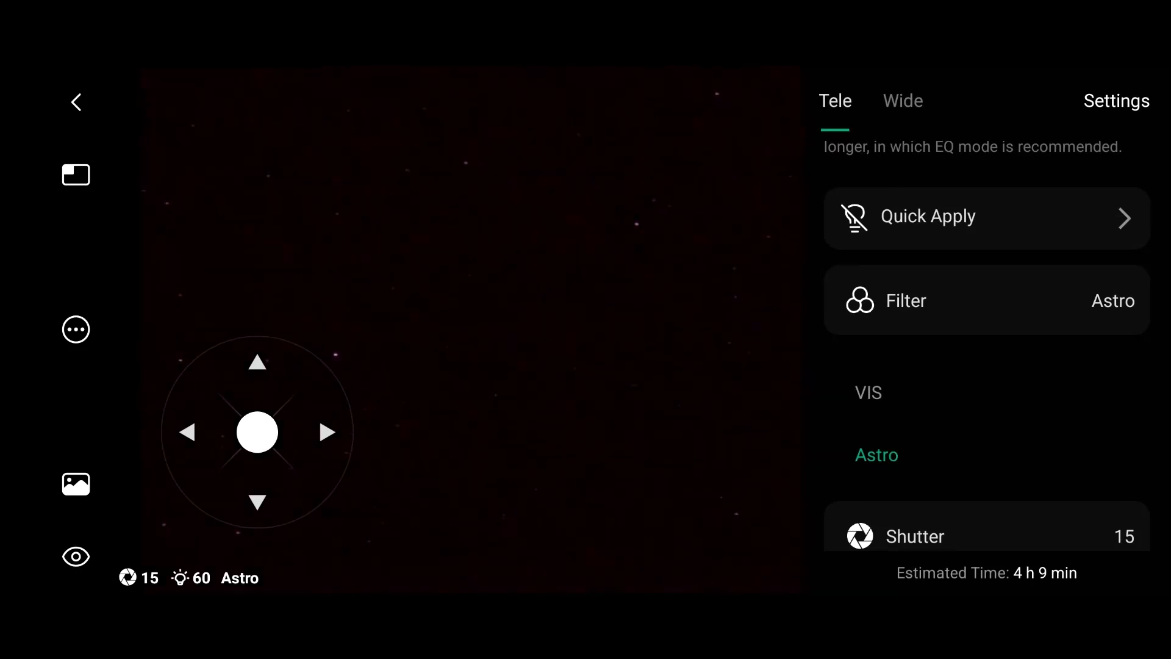
pyautogui.click(867, 392)
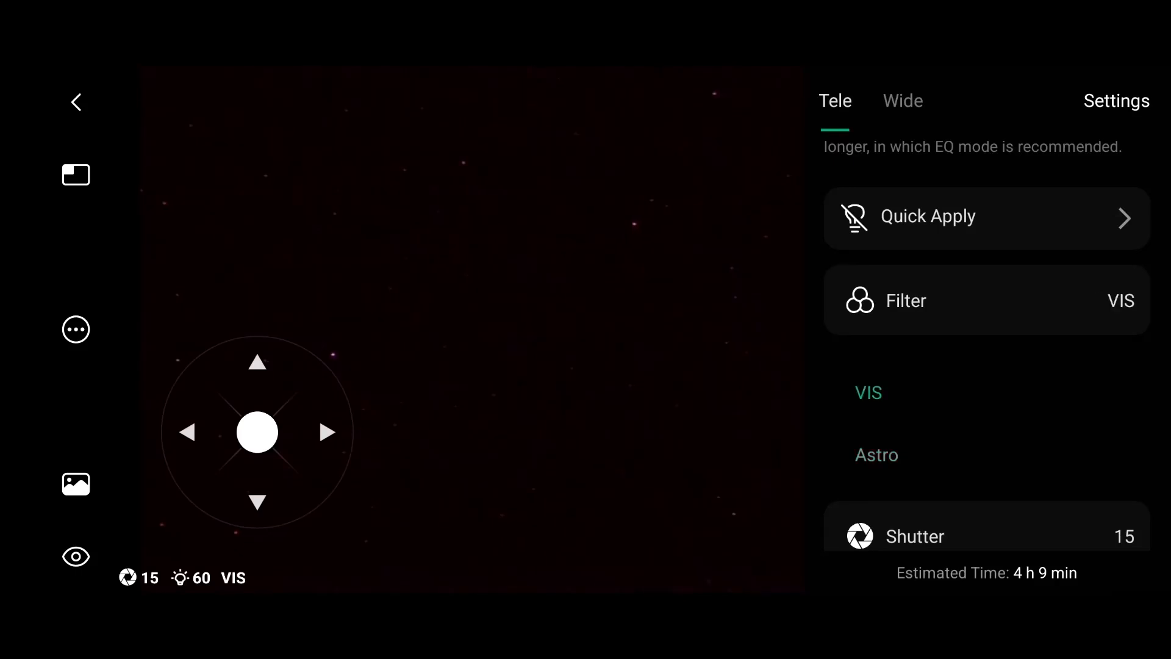